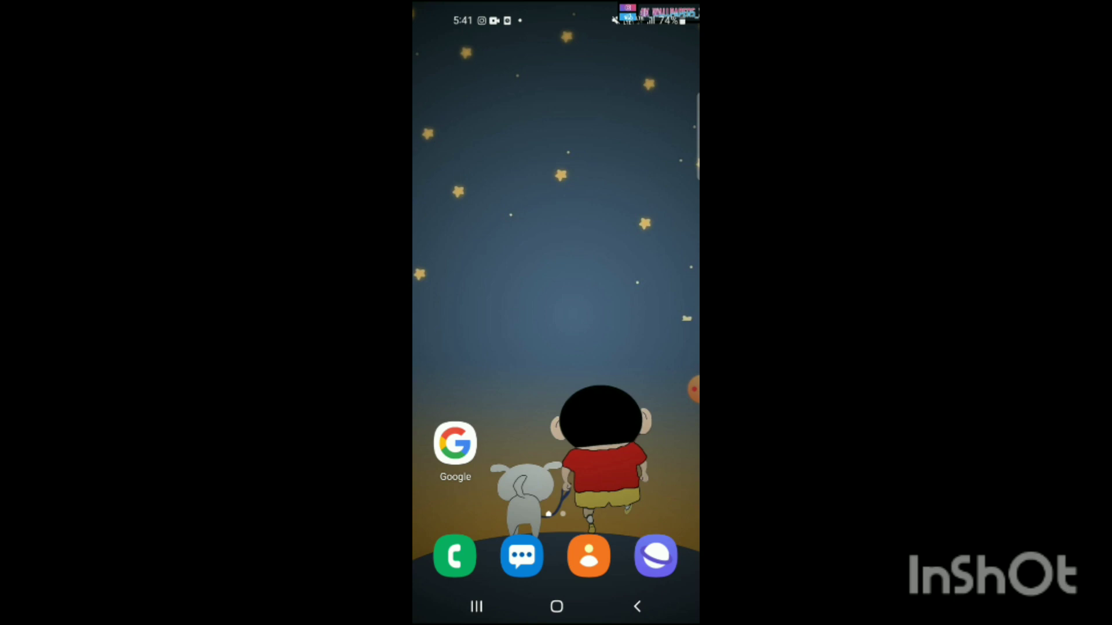
Step: Swipe up to the app drawer and launch Instagram so its splash screen shows
scroll(up, 3)
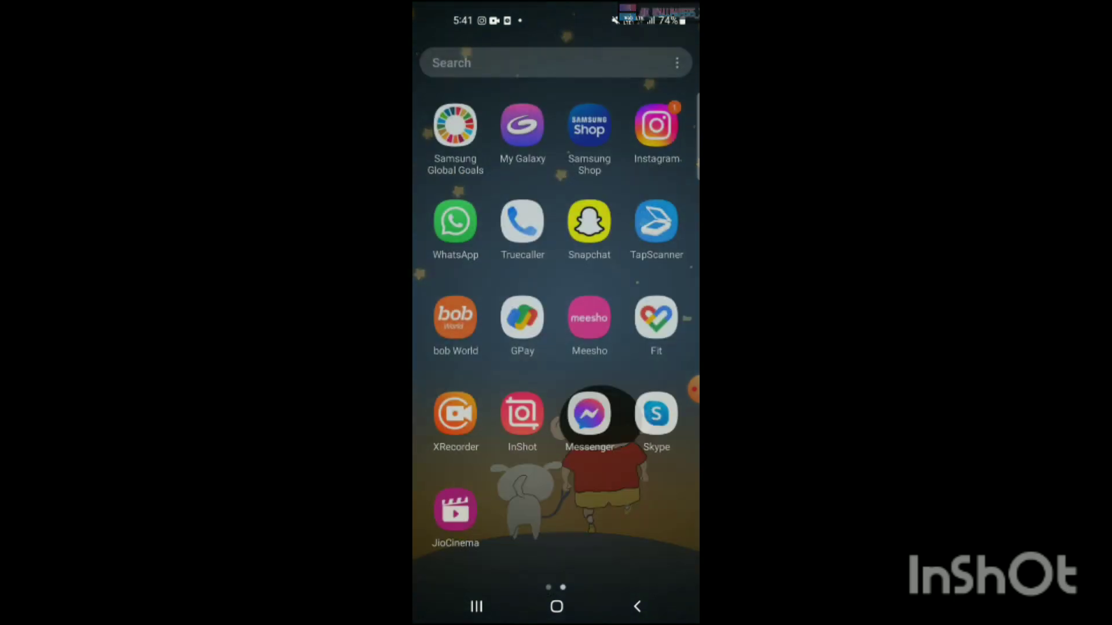
click(655, 126)
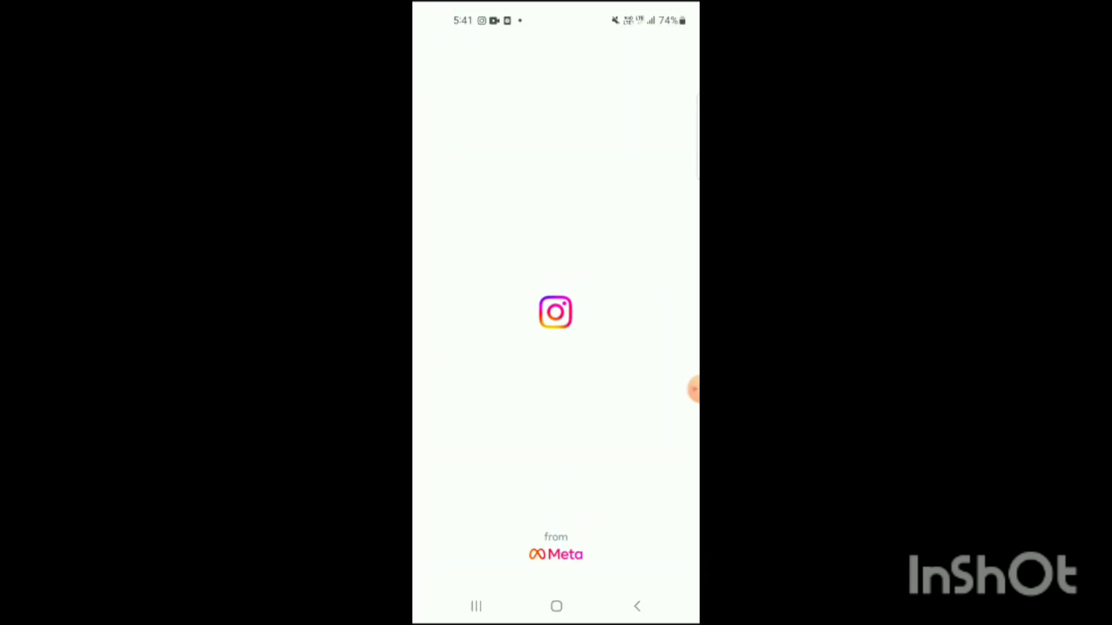